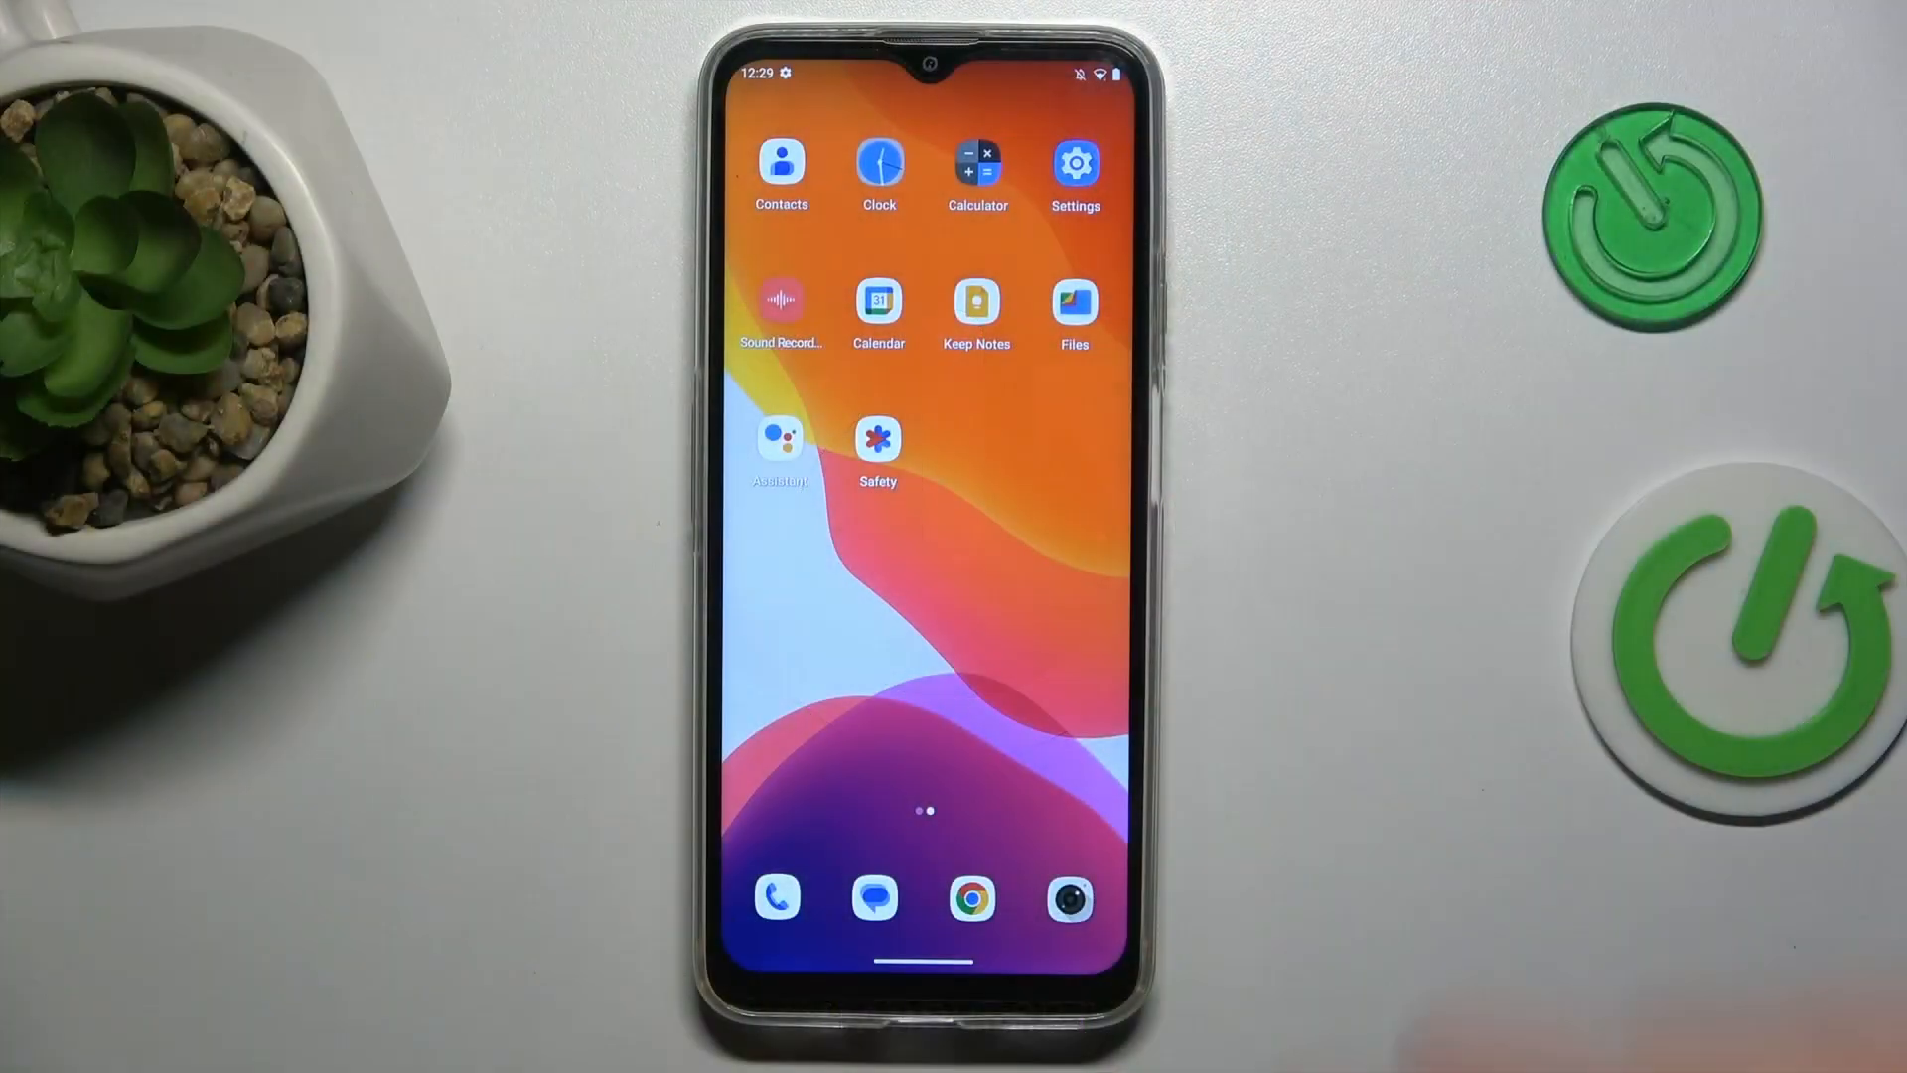
Open the Drive app's Storage & cache page in Settings
{"action": "left_click", "coordinate": [1074, 163]}
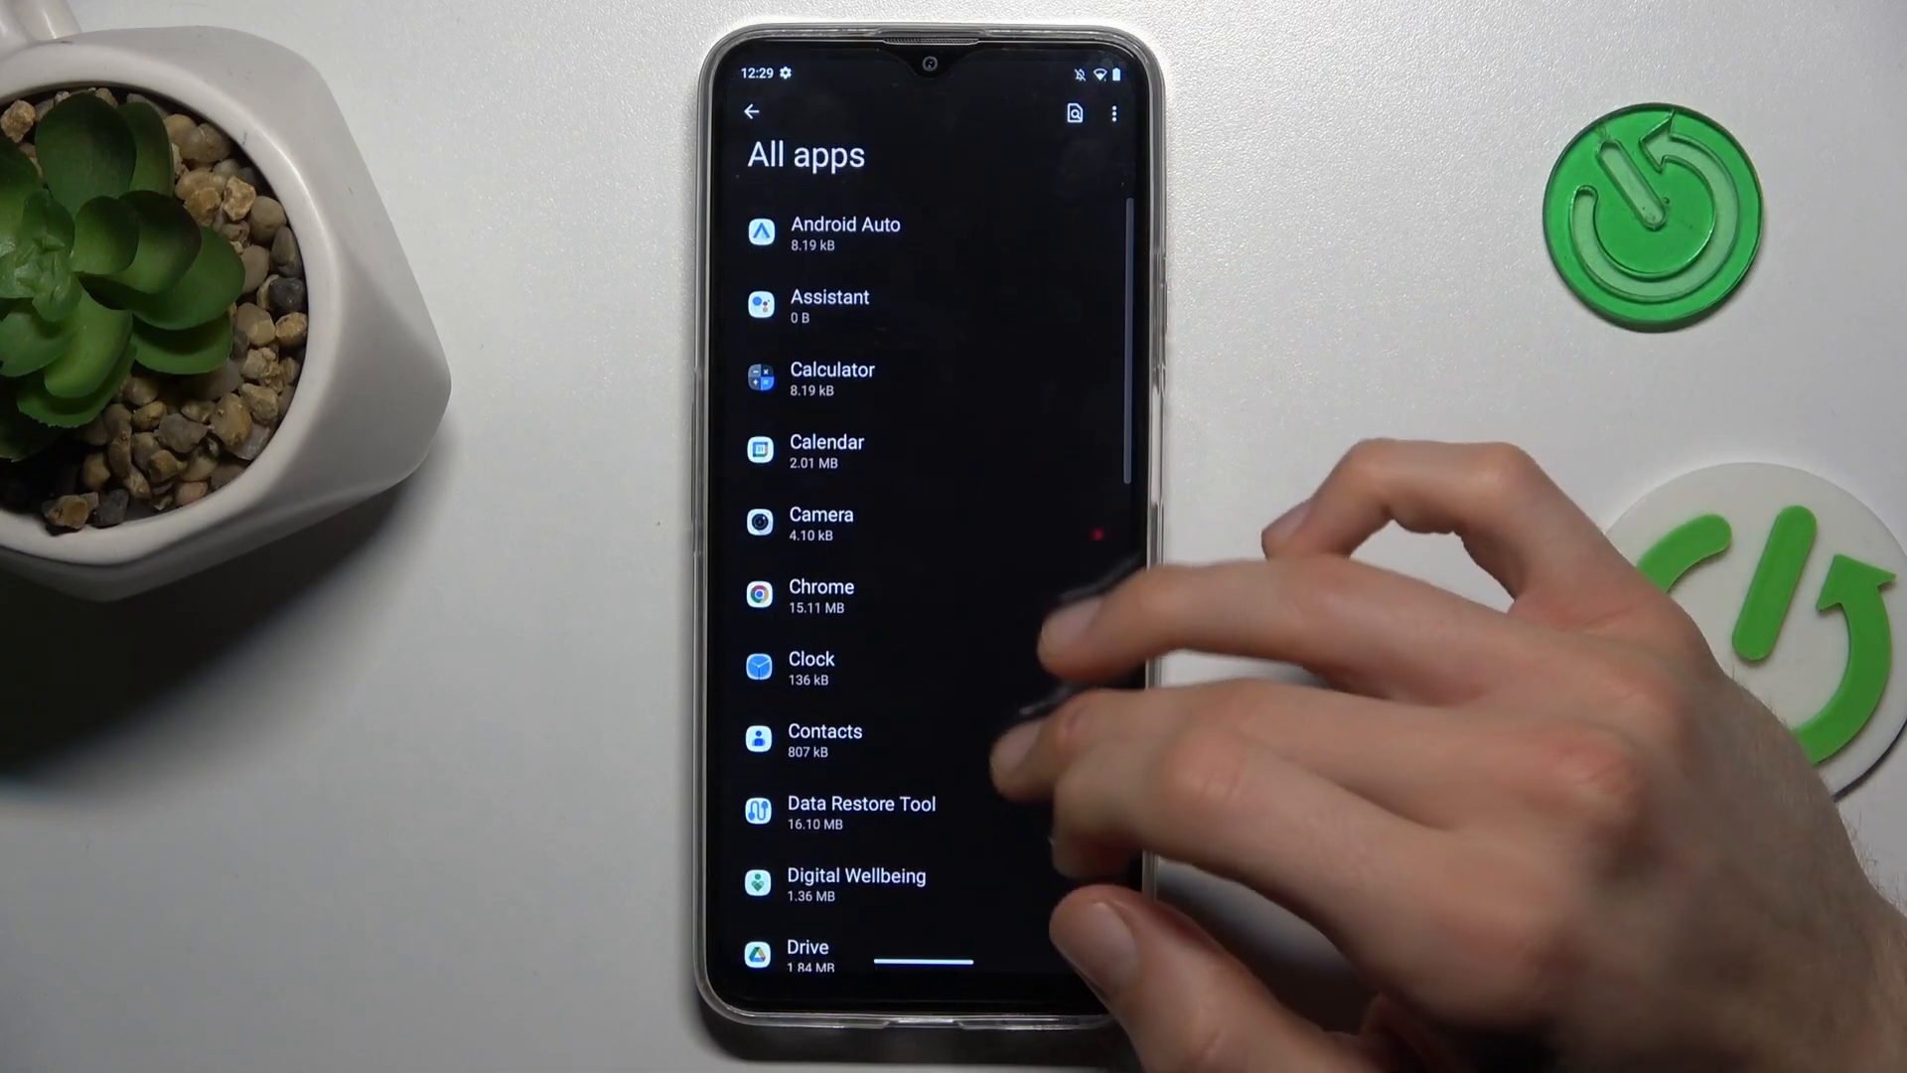
{"action": "scroll", "scroll_direction": "down", "scroll_amount": 3}
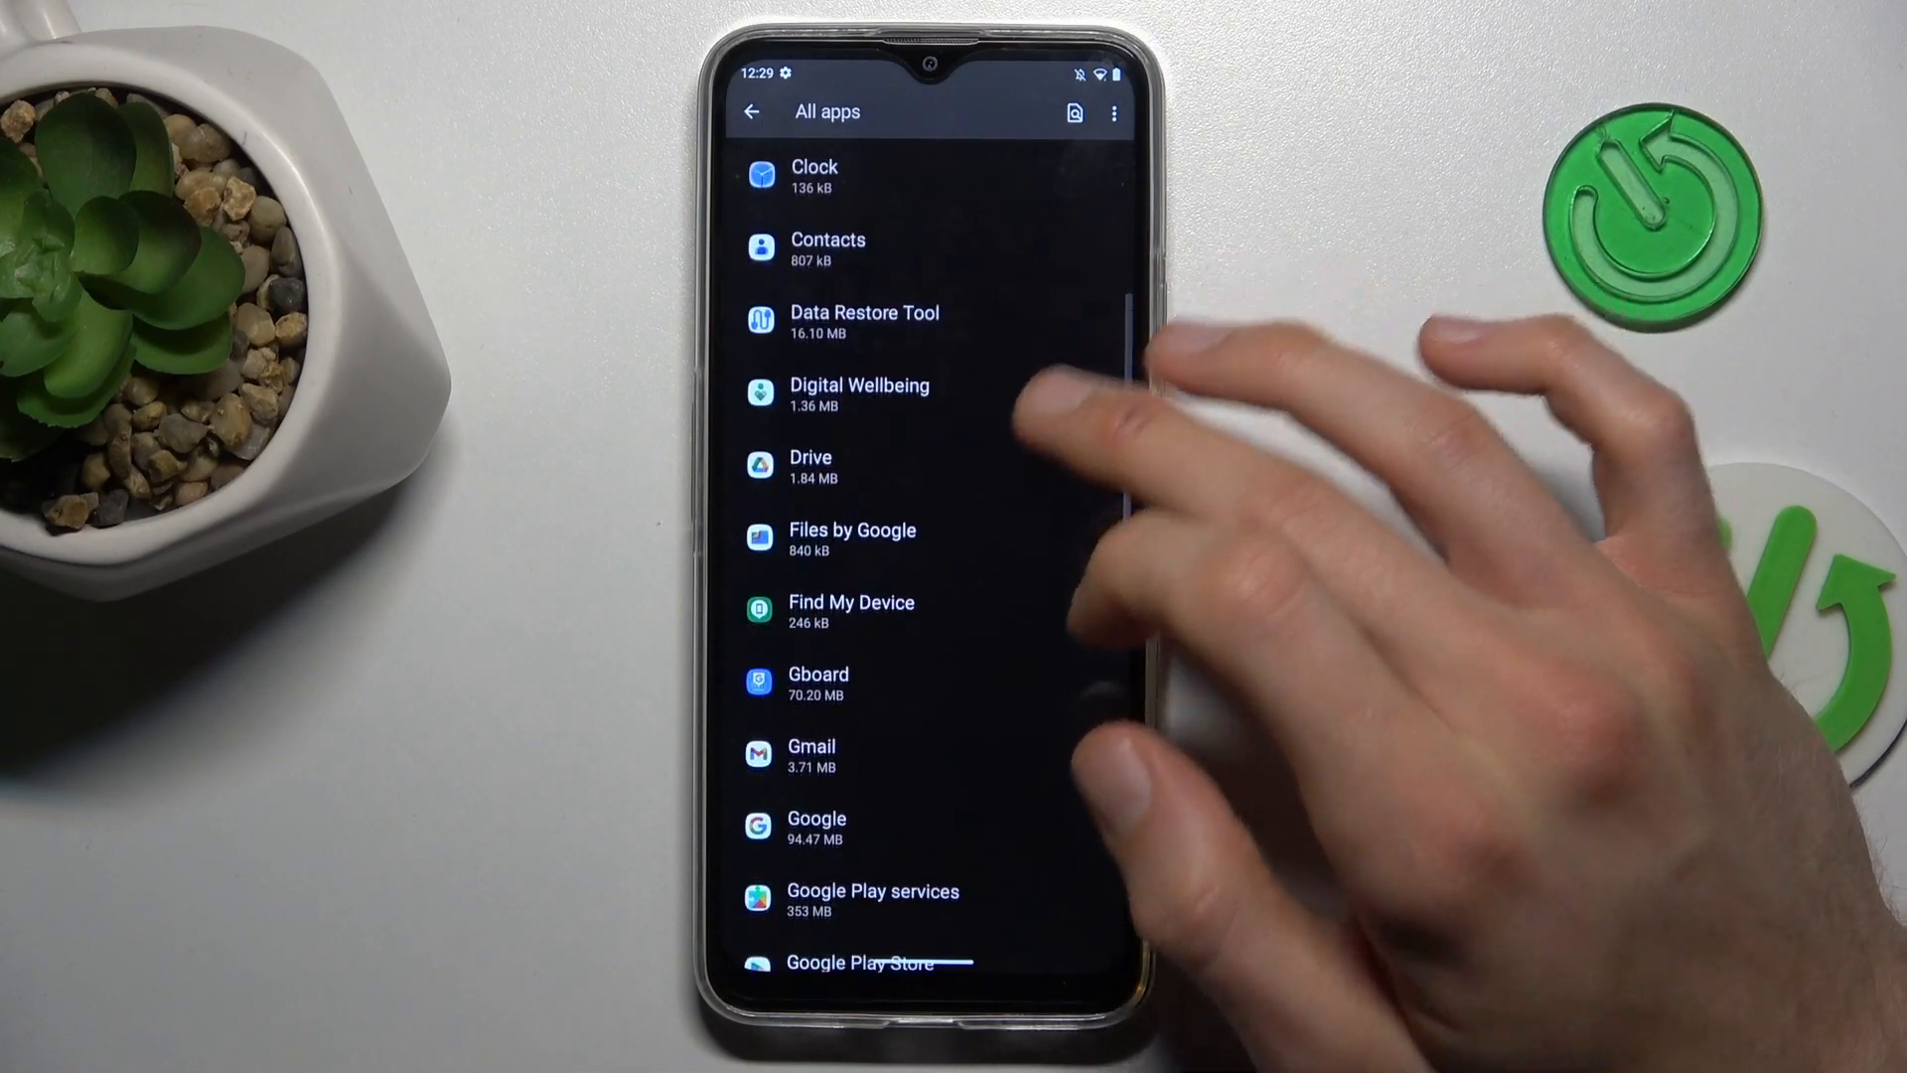
{"action": "left_click", "coordinate": [811, 465]}
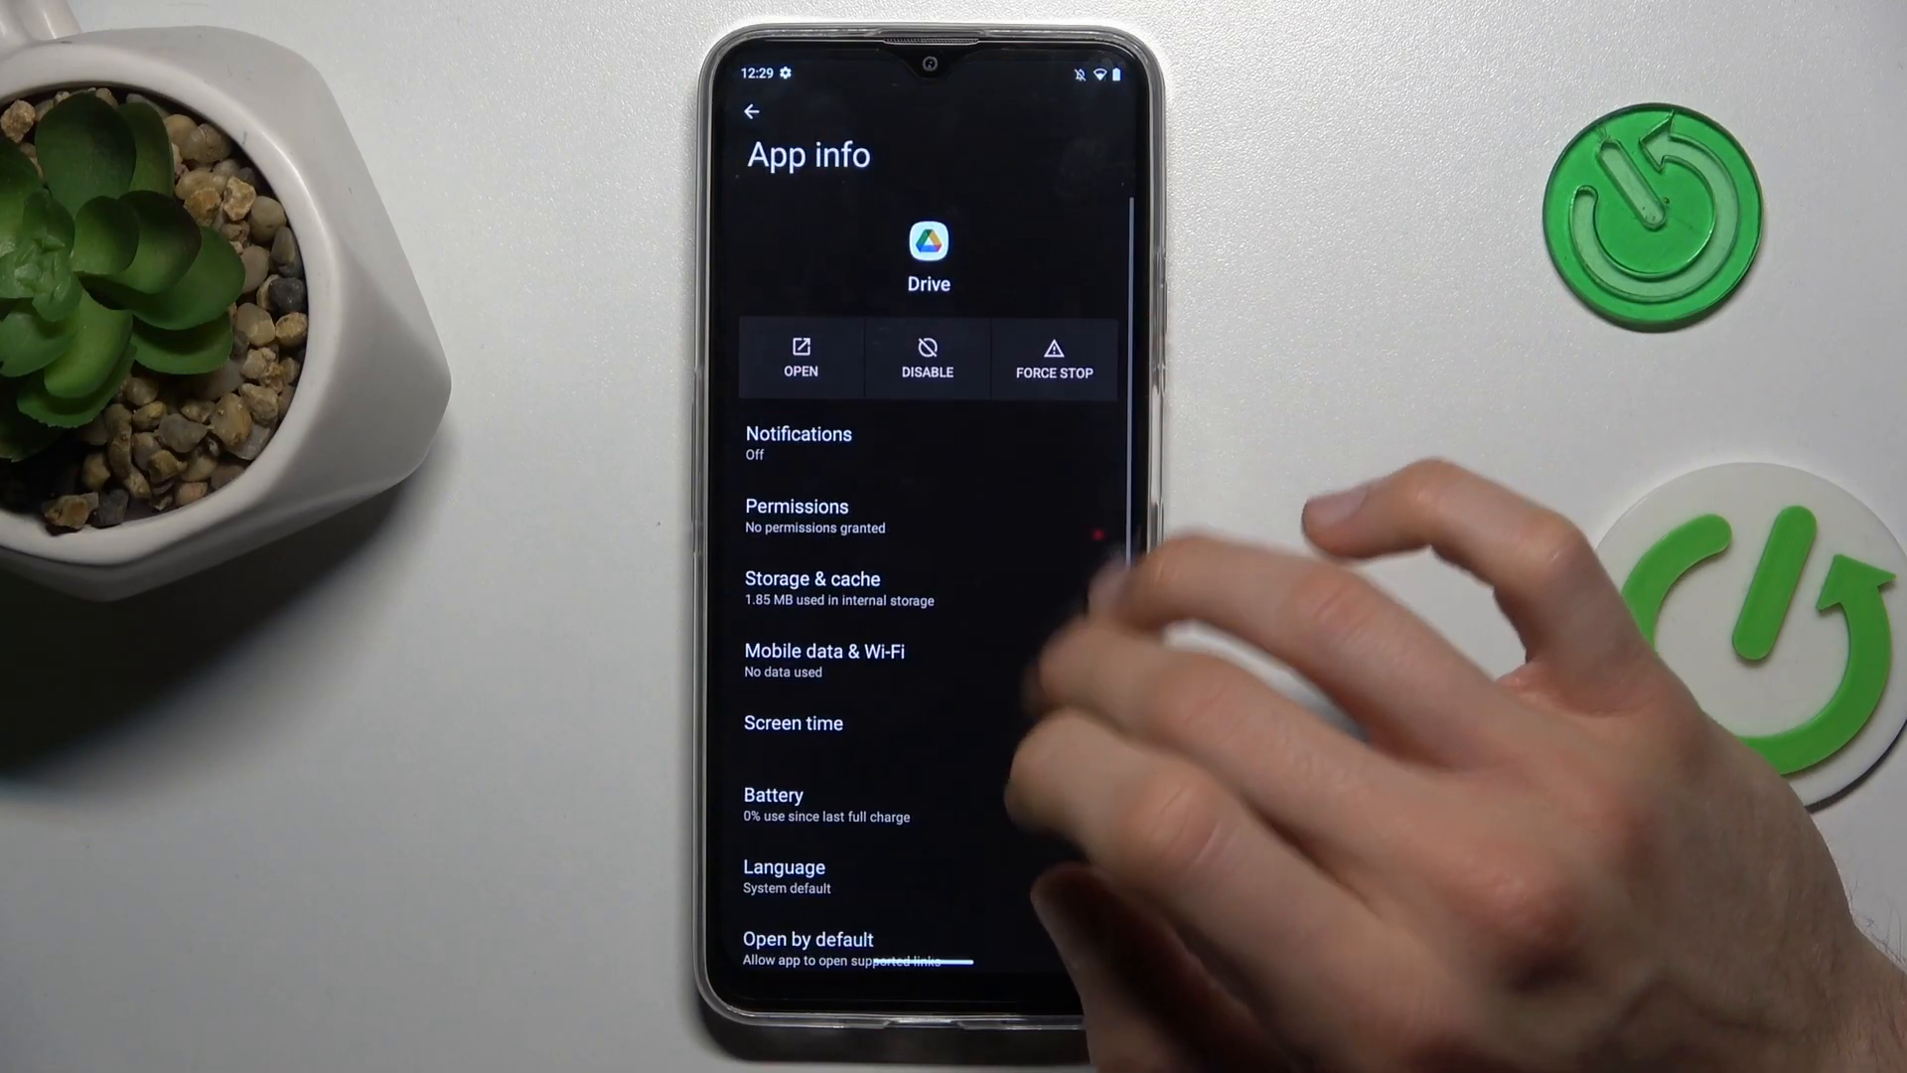
{"action": "left_click", "coordinate": [811, 587]}
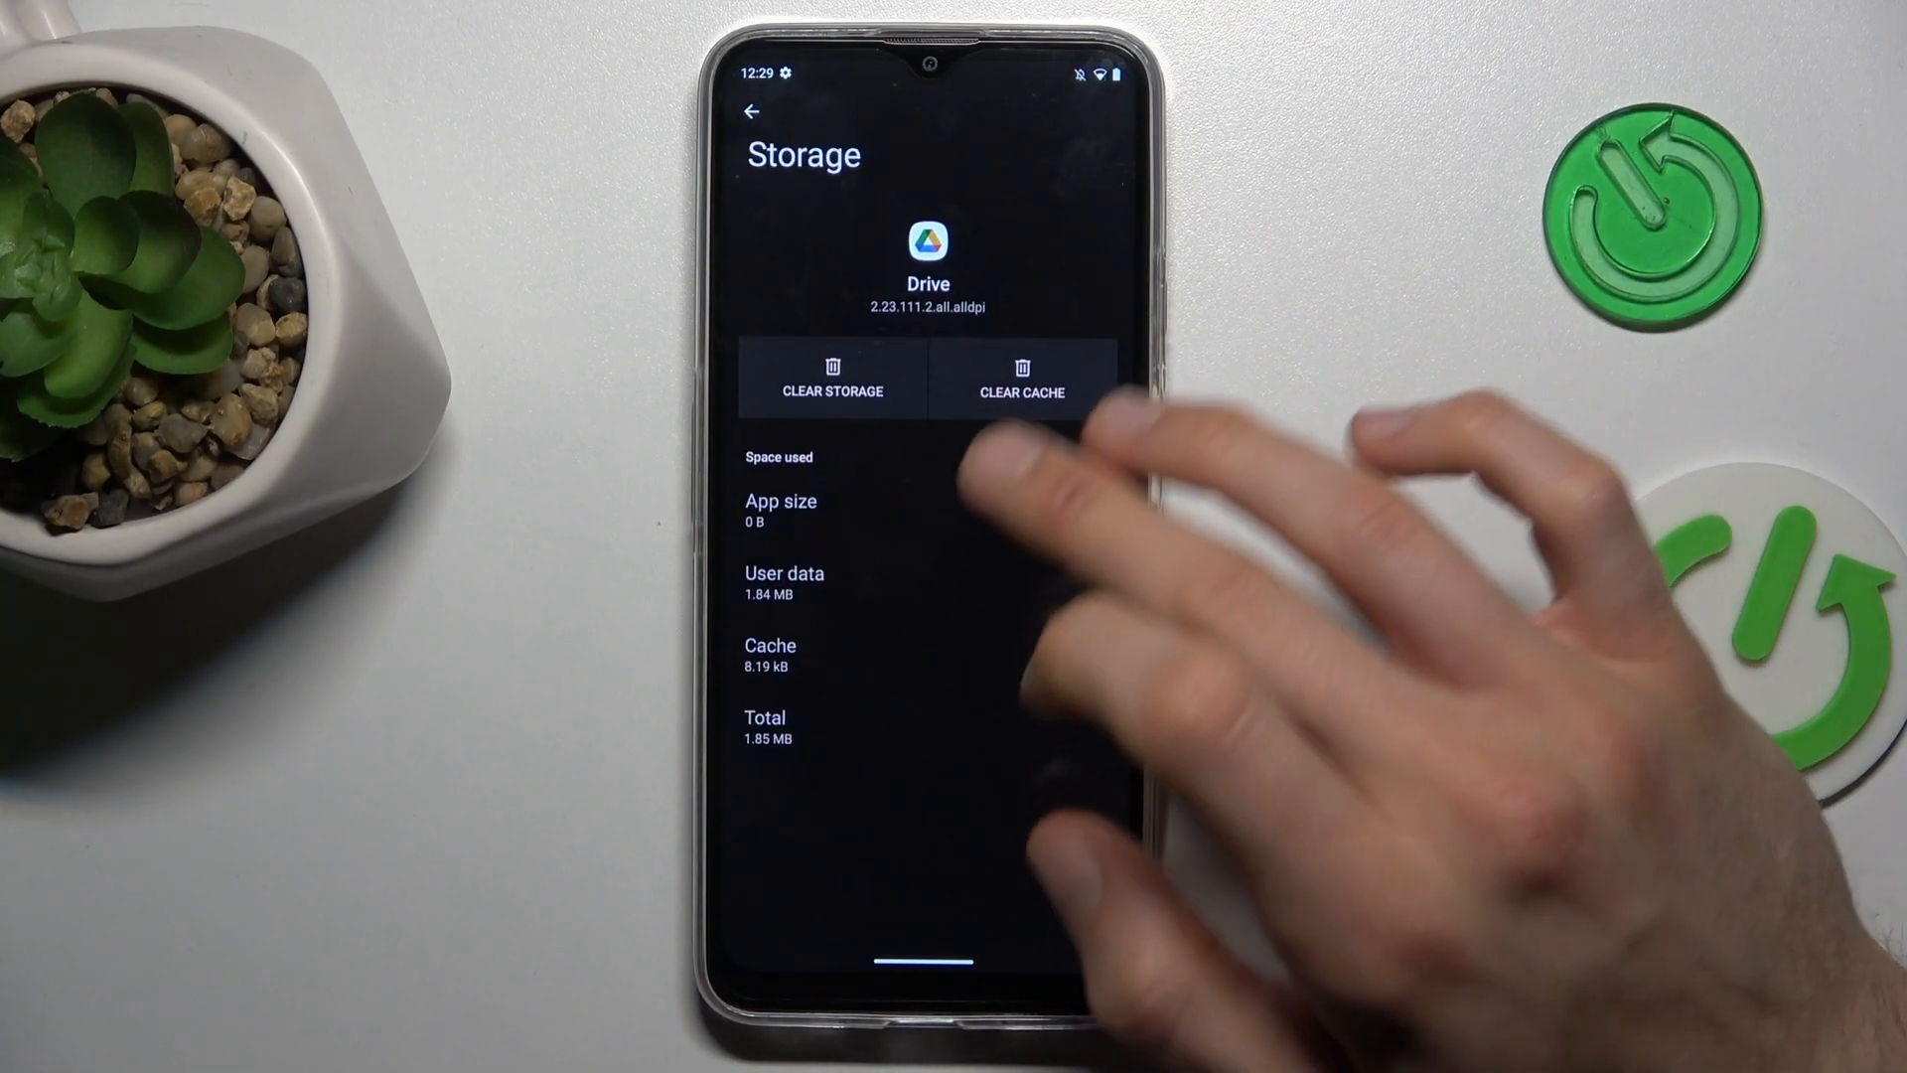
Clear Drive's cache, then clear and confirm deleting its storage, leaving 0 B
{"action": "left_click", "coordinate": [1022, 377]}
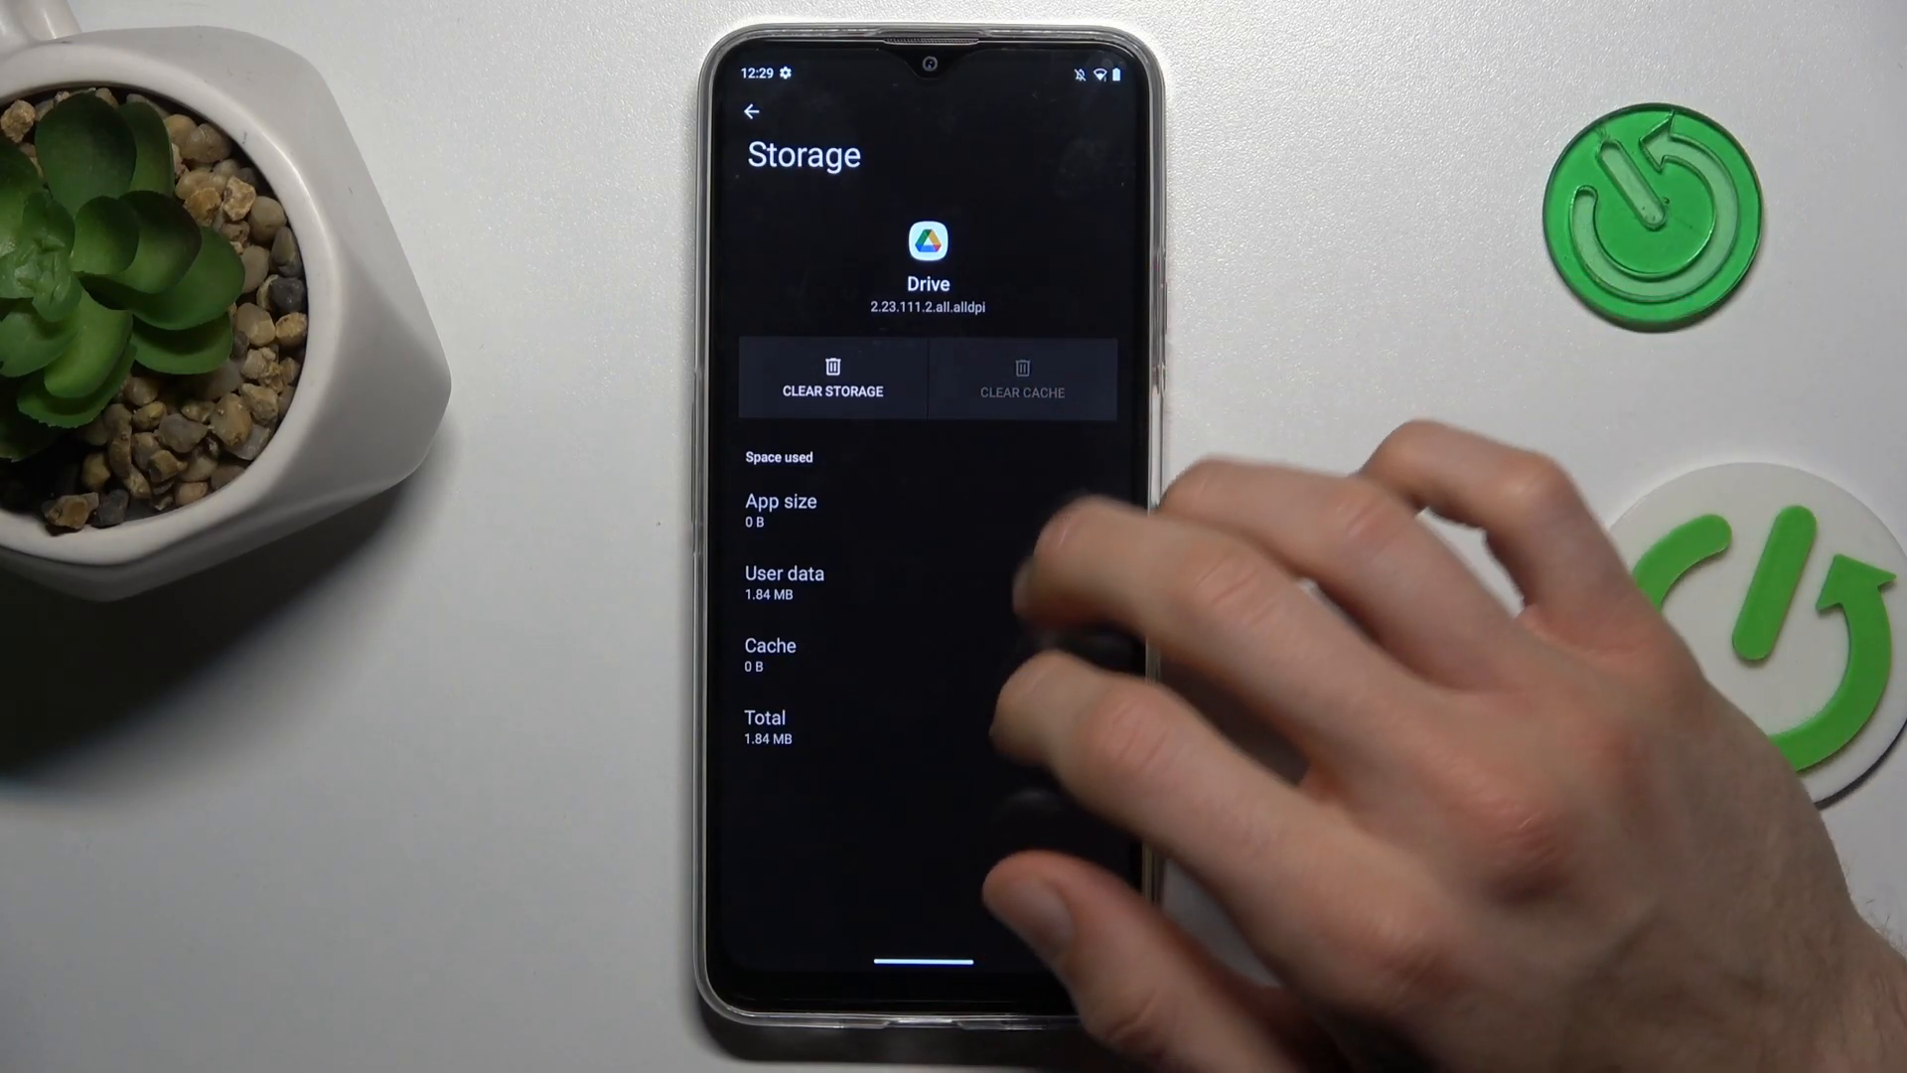
{"action": "left_click", "coordinate": [832, 378]}
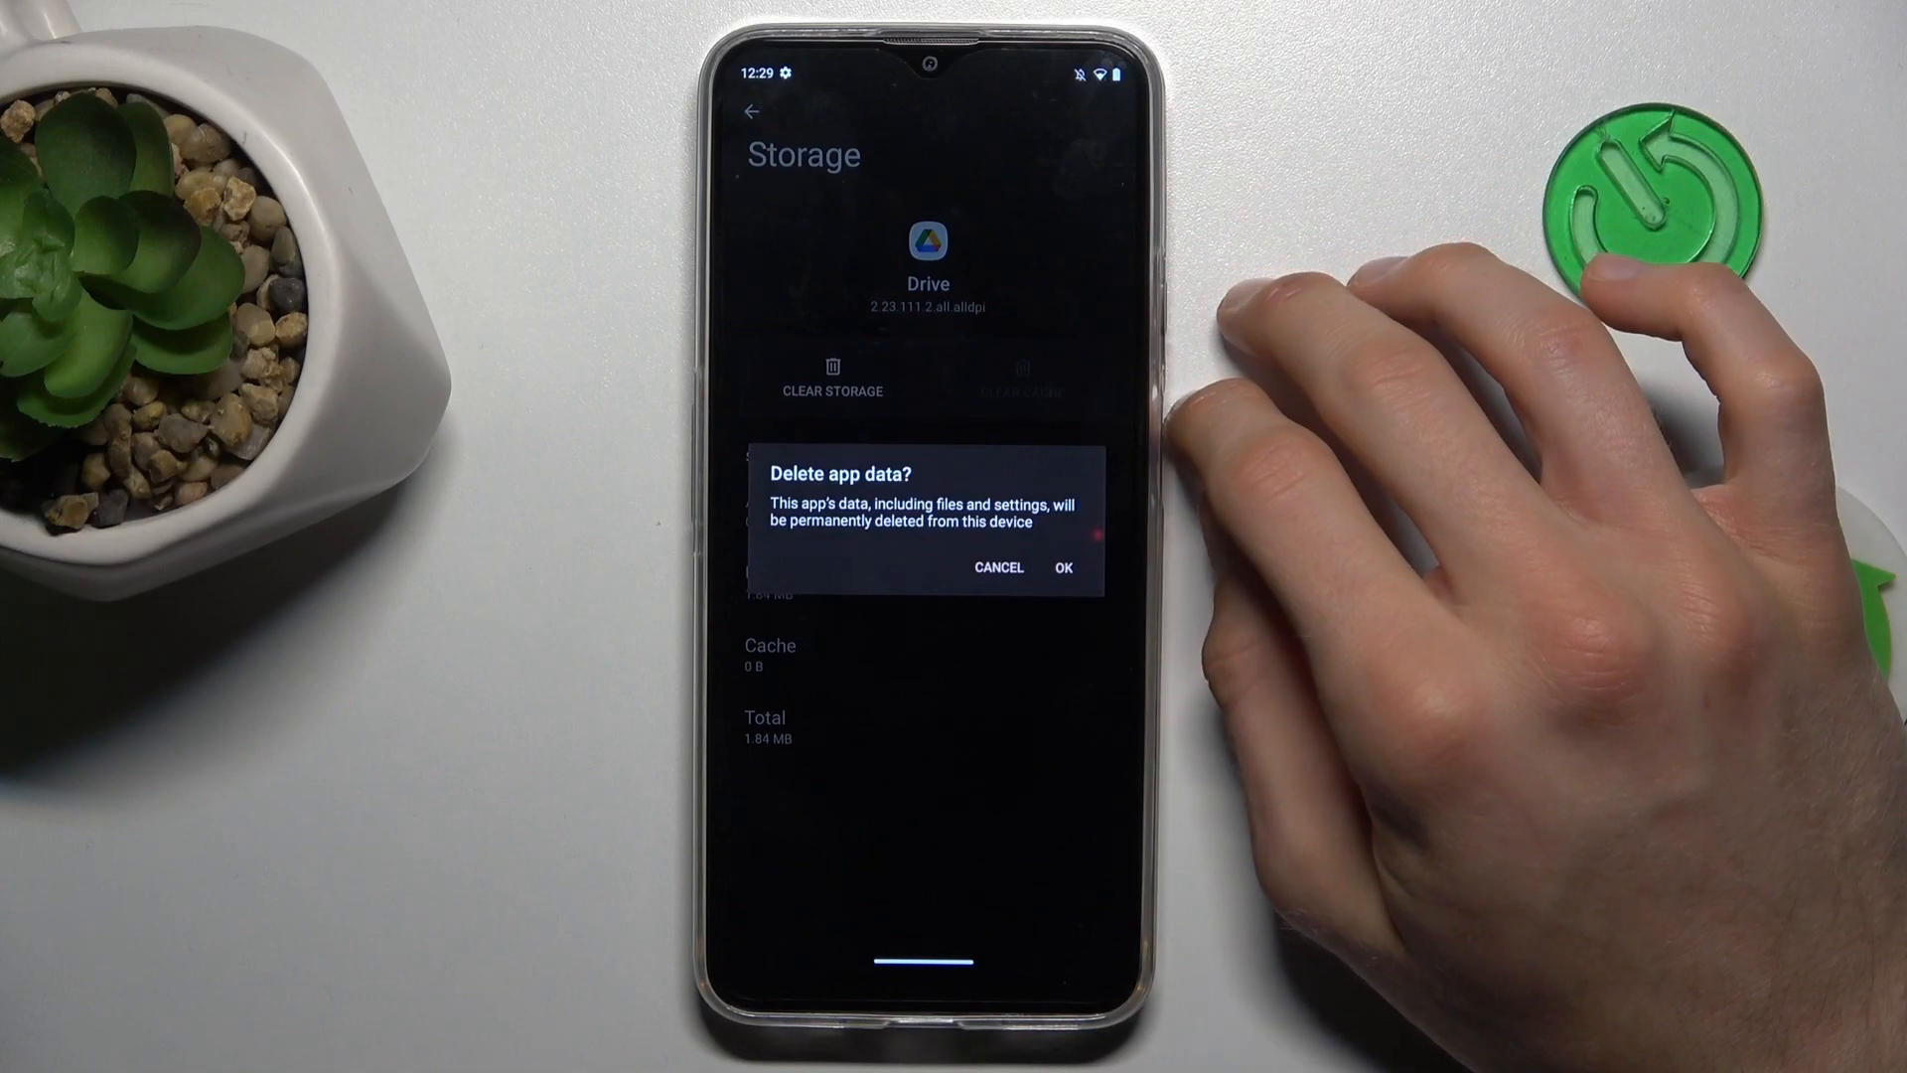
{"action": "left_click", "coordinate": [1064, 567]}
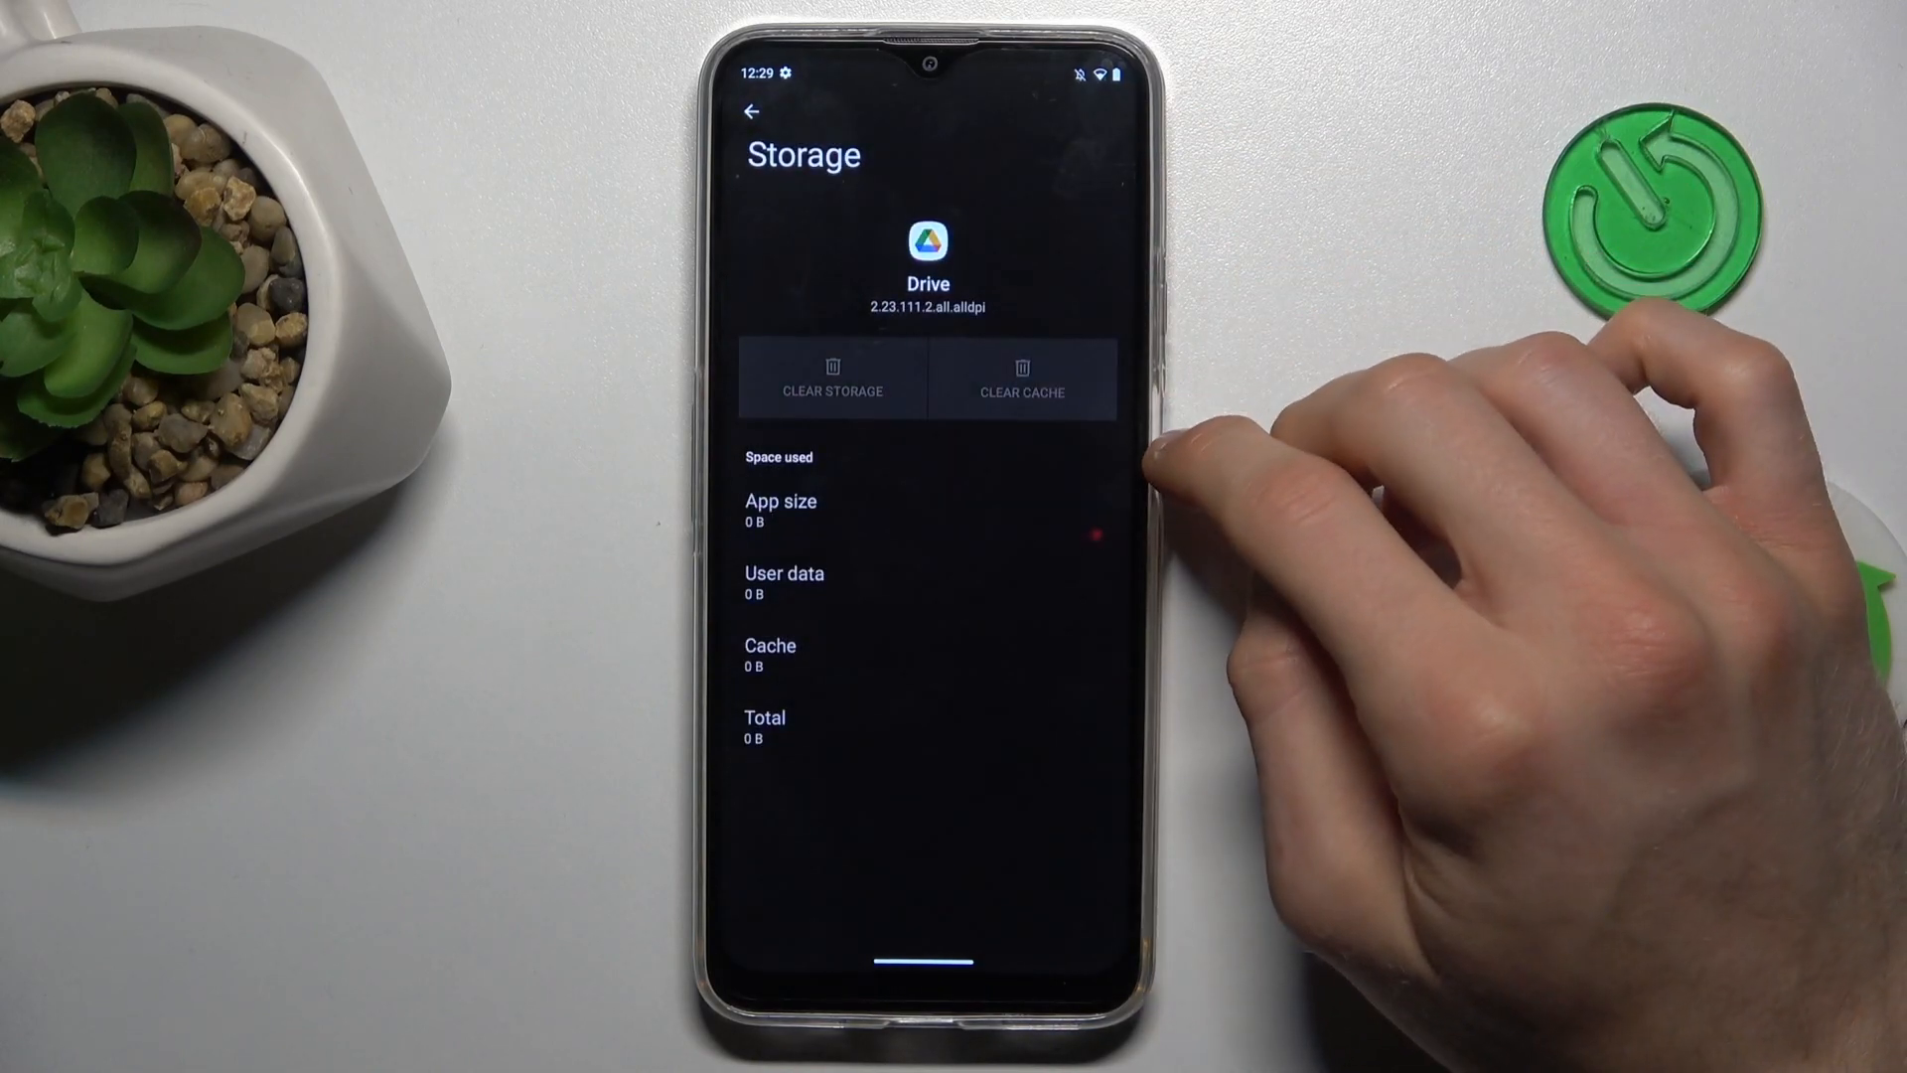